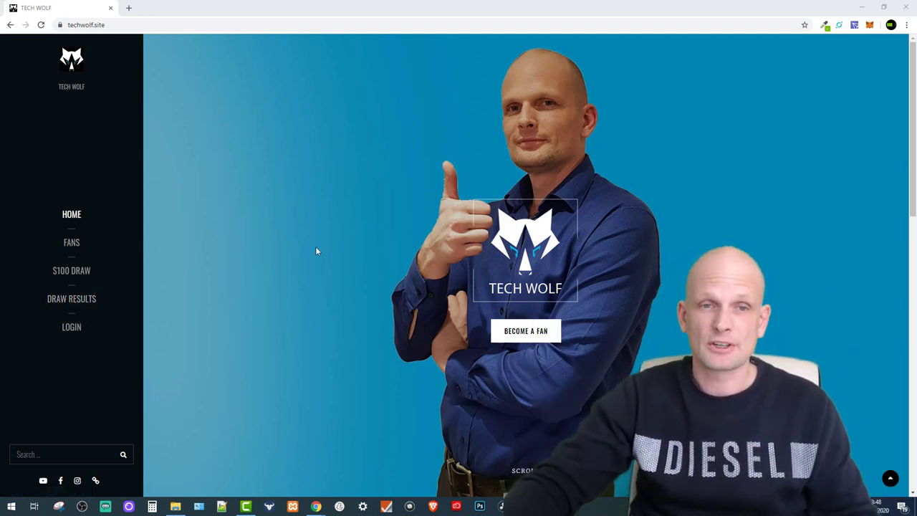
mouse_move(584, 140)
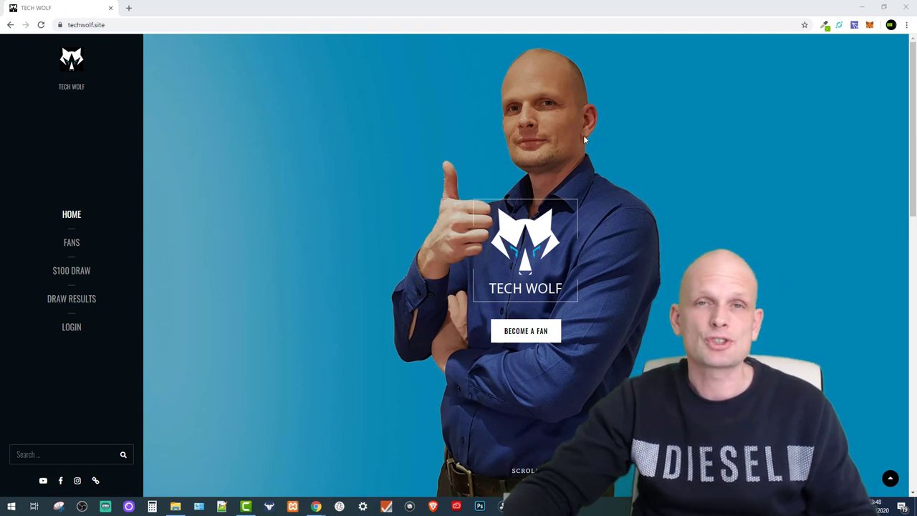
Open Draw Results from the TechWolf sidebar to see the past winners
left_click(71, 299)
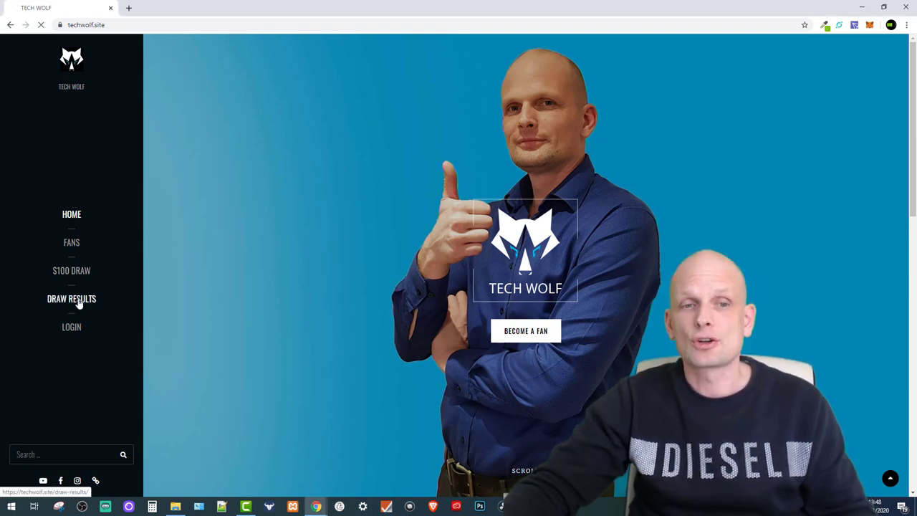
left_click(71, 299)
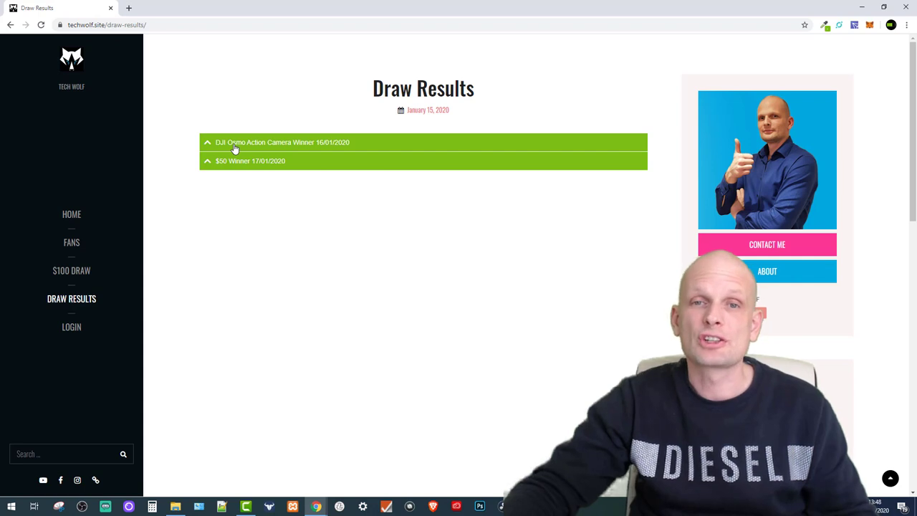
Expand the '$50 Winner 17/01/2020' entry to show its winner and prize
left_click(283, 142)
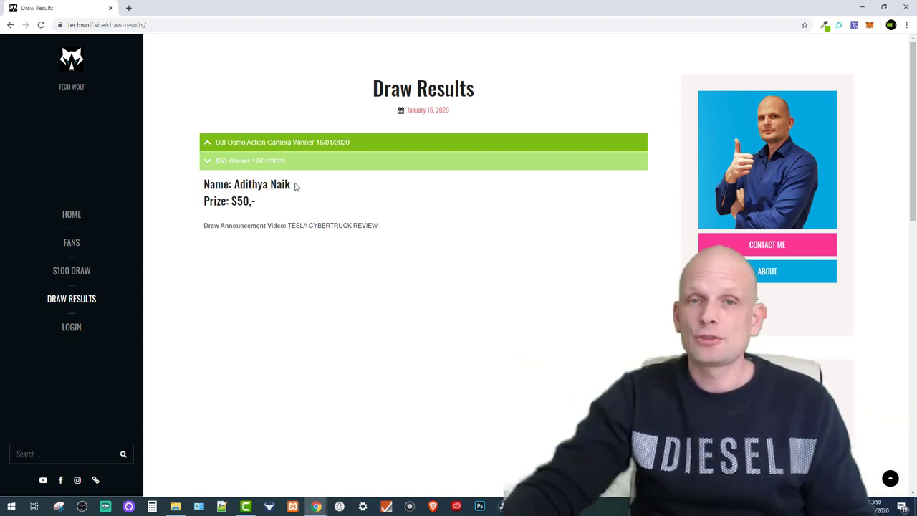
mouse_move(126, 189)
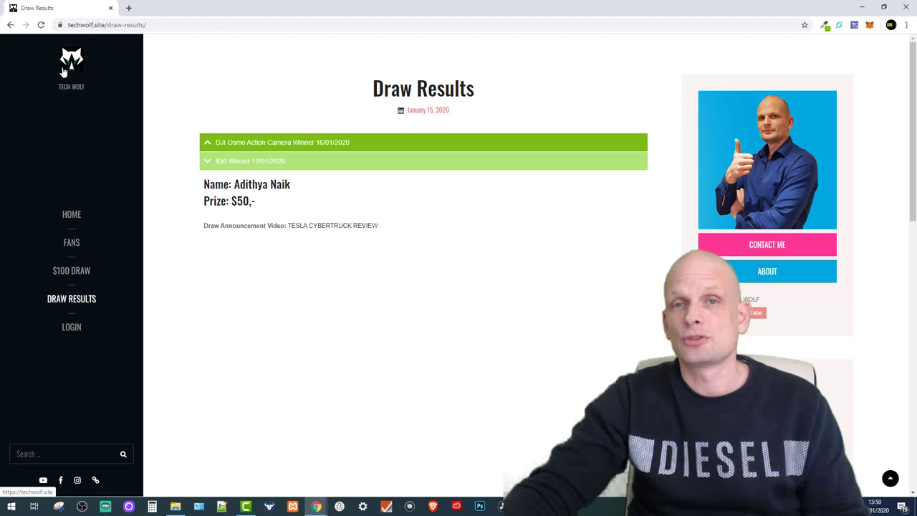
Return to the TechWolf home page via the logo, then open $100 Draw
left_click(72, 270)
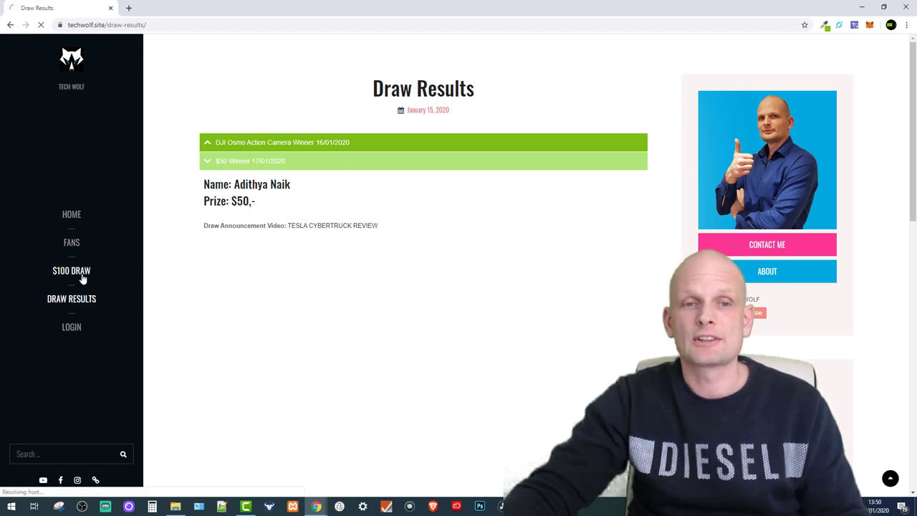
left_click(72, 270)
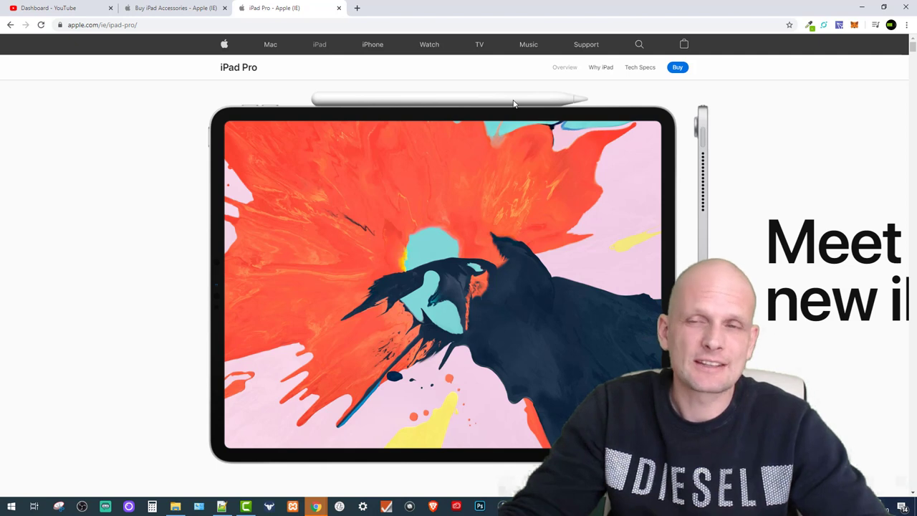
Scroll the iPad Pro page past Liquid Retina display to the A12X Bionic chip section
scroll("down", 3)
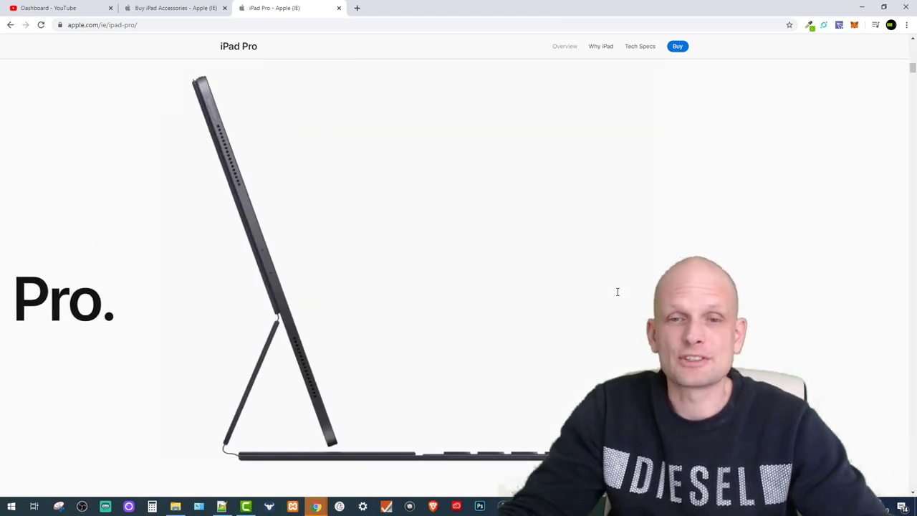
scroll("down", 3)
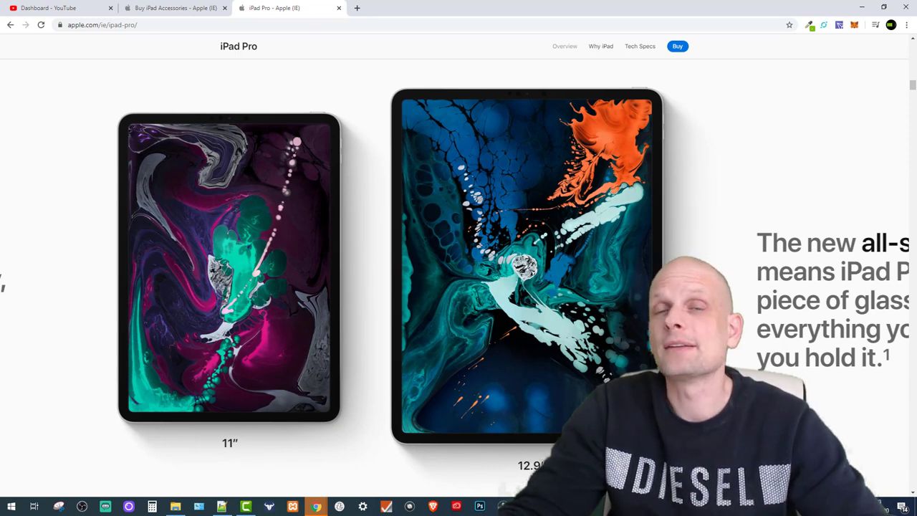
scroll("right", 3)
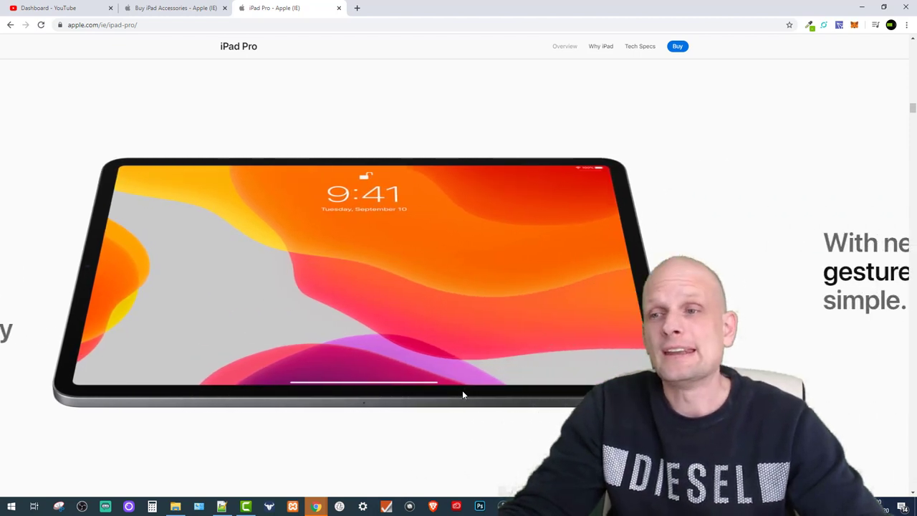
scroll("down", 3)
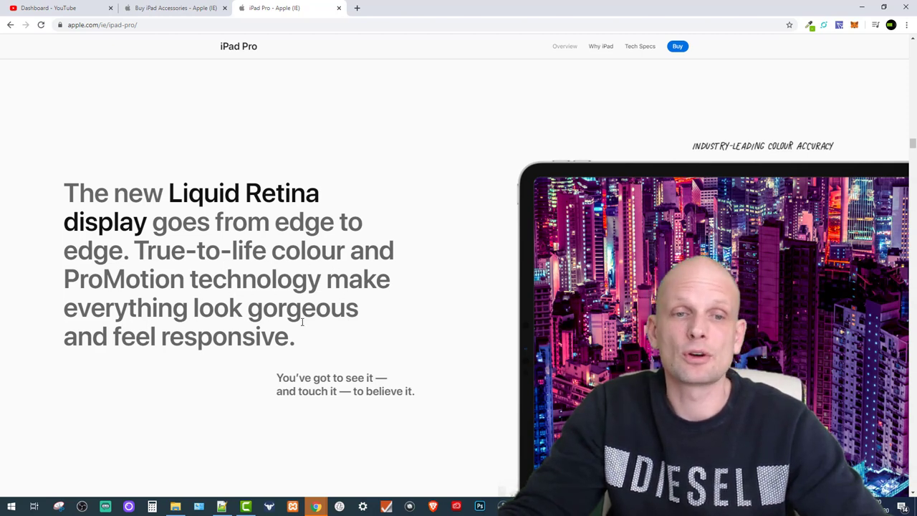
scroll("down", 3)
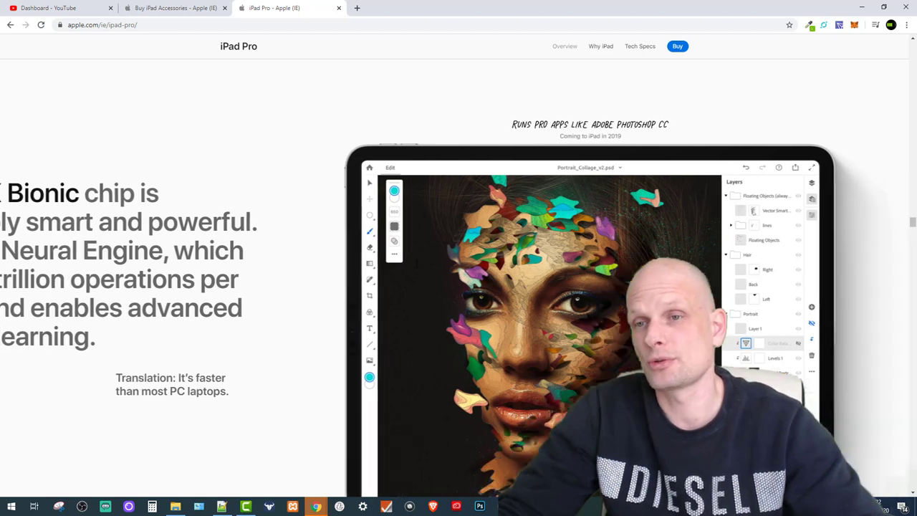
Scroll down to the section introducing the new Apple Pencil
scroll("down", 3)
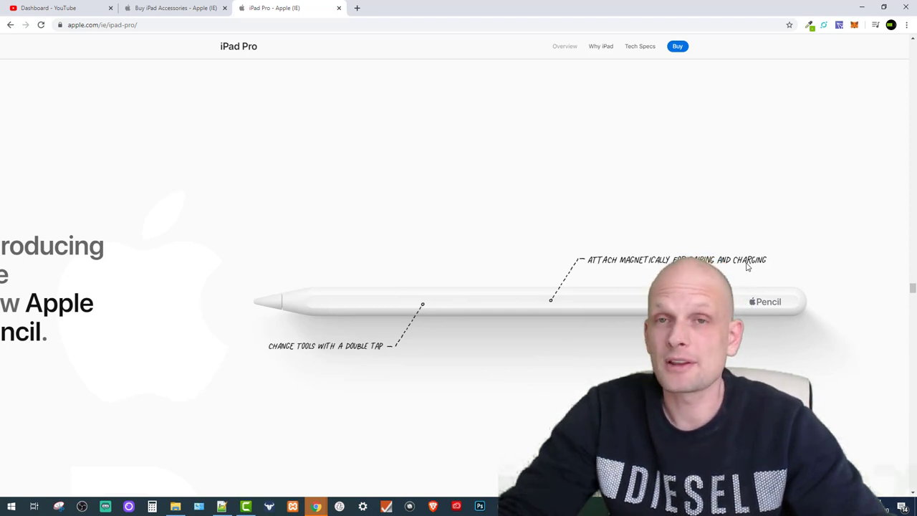
Scroll past the Pencil demo and the Smart Keyboard Folio section
scroll("right", 3)
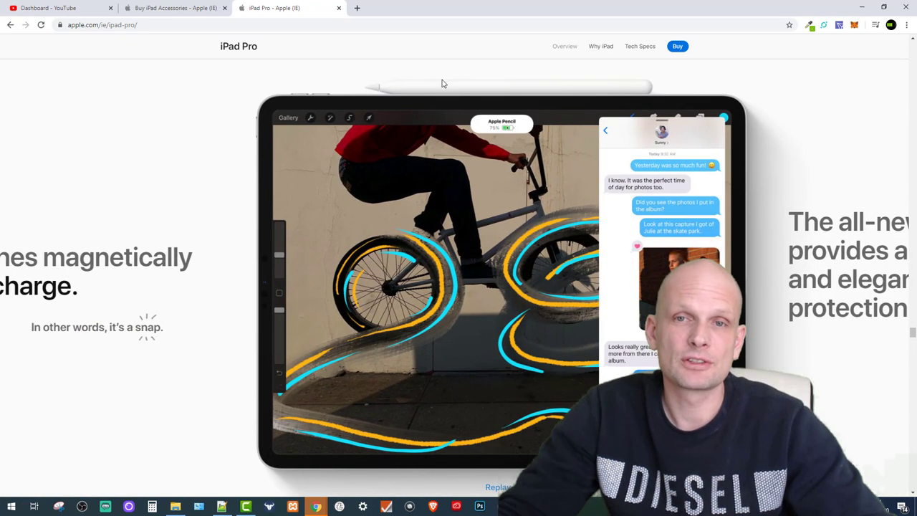
mouse_move(526, 96)
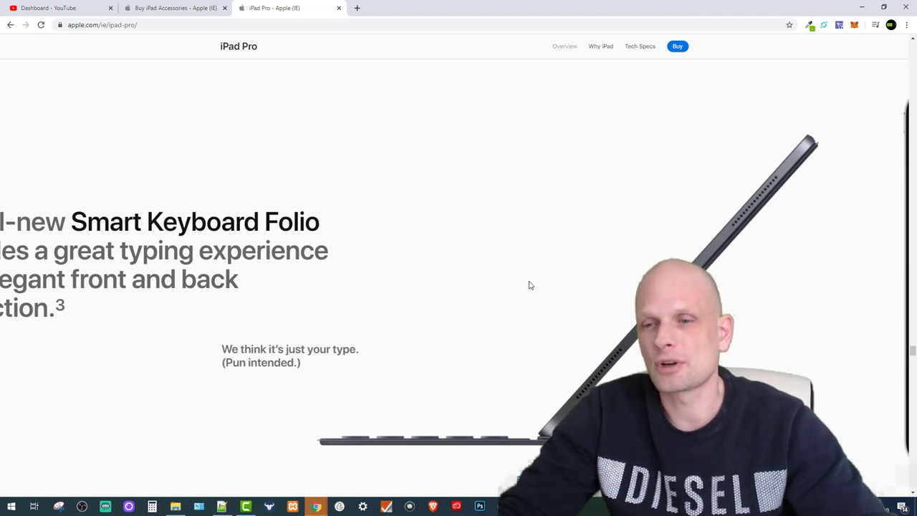
scroll("down", 3)
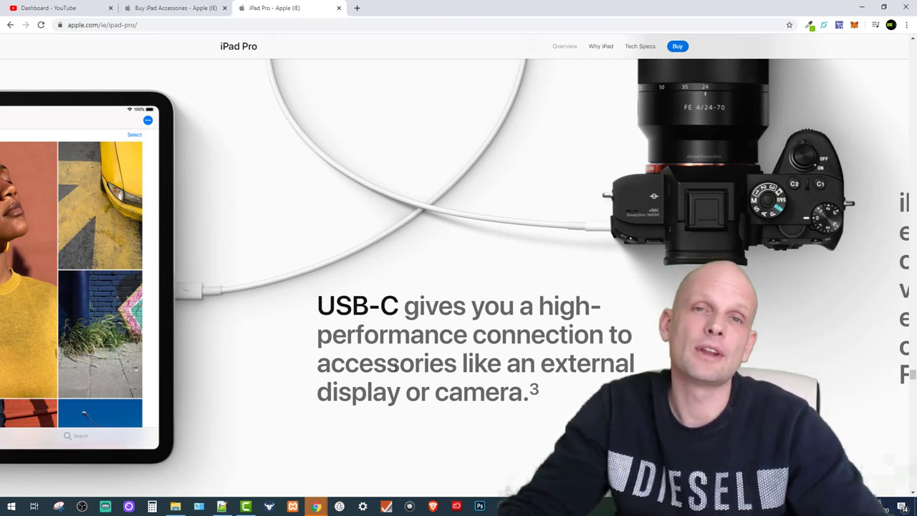
View the USB-C section, then bring the 'Buy iPad Accessories' tab to the front
scroll("down", 3)
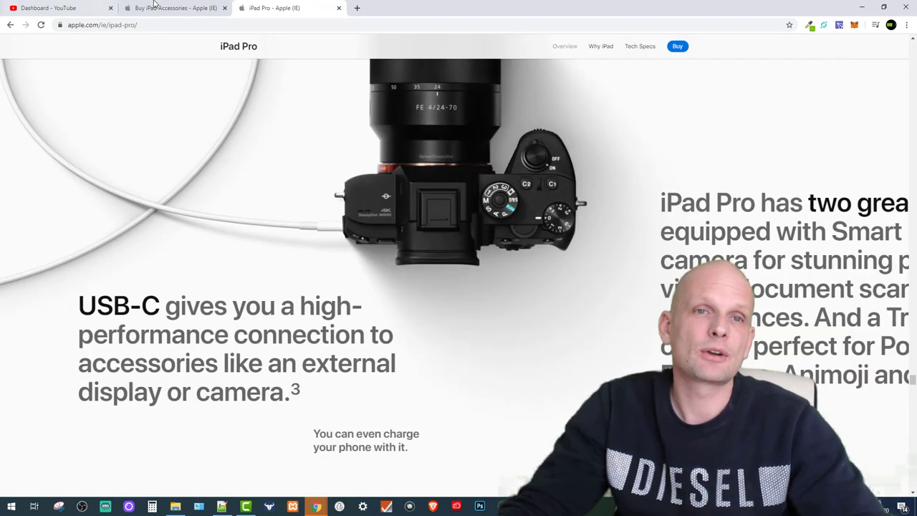
left_click(175, 8)
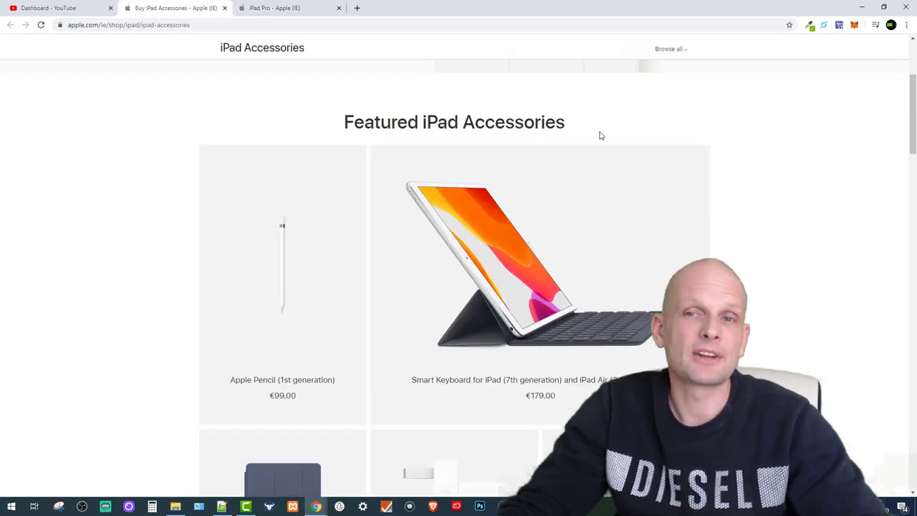
Scroll to the featured accessory tiles, showing Apple Pencil (1st generation) at €99.00
scroll("down", 3)
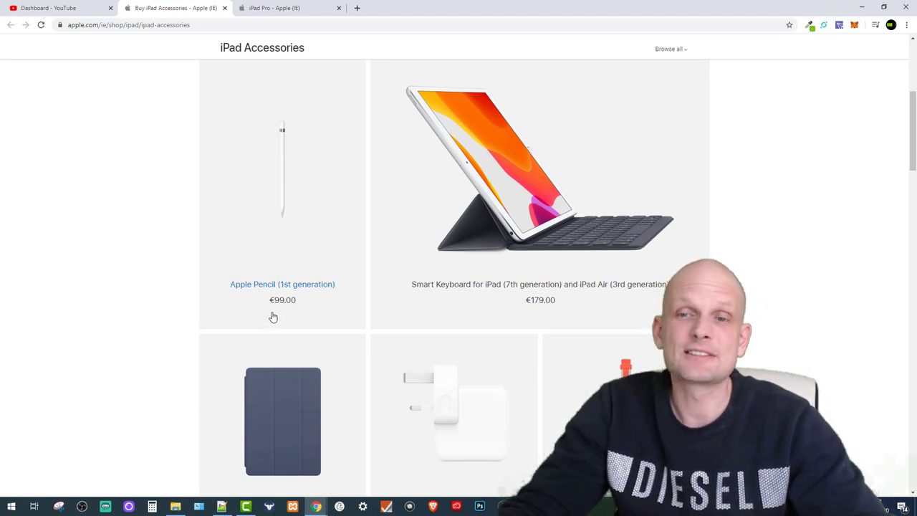
mouse_move(538, 284)
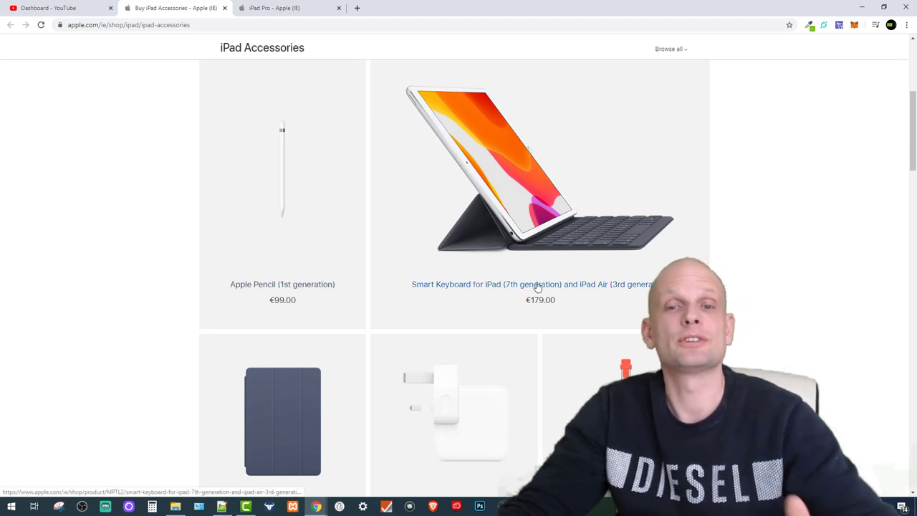
mouse_move(536, 311)
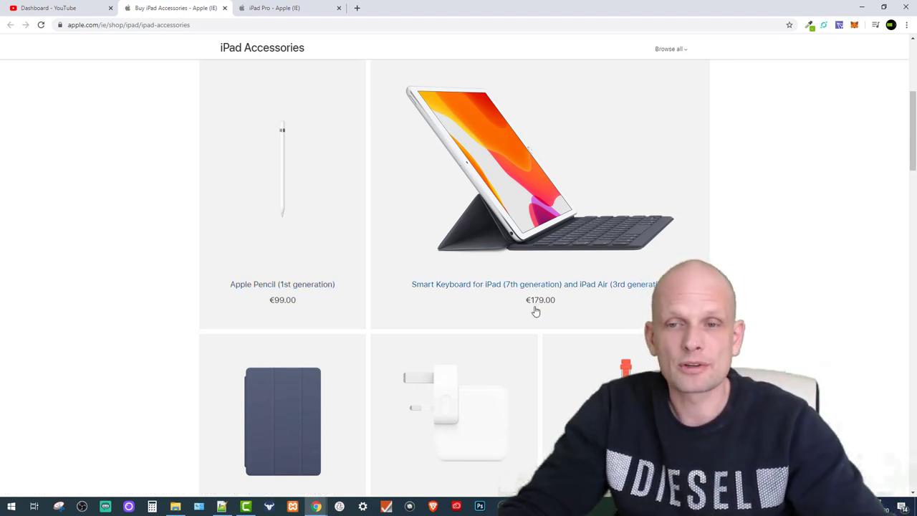